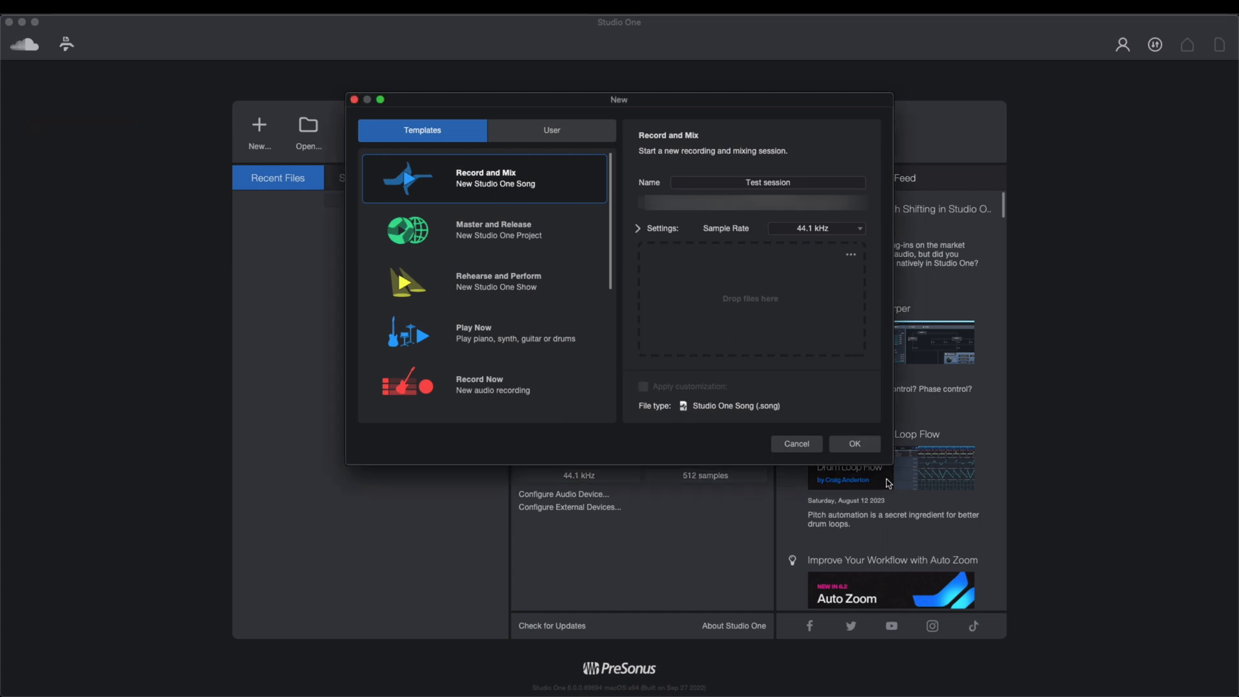
- Confirm the Record and Mix template named 'Test session' to create the song
click(853, 444)
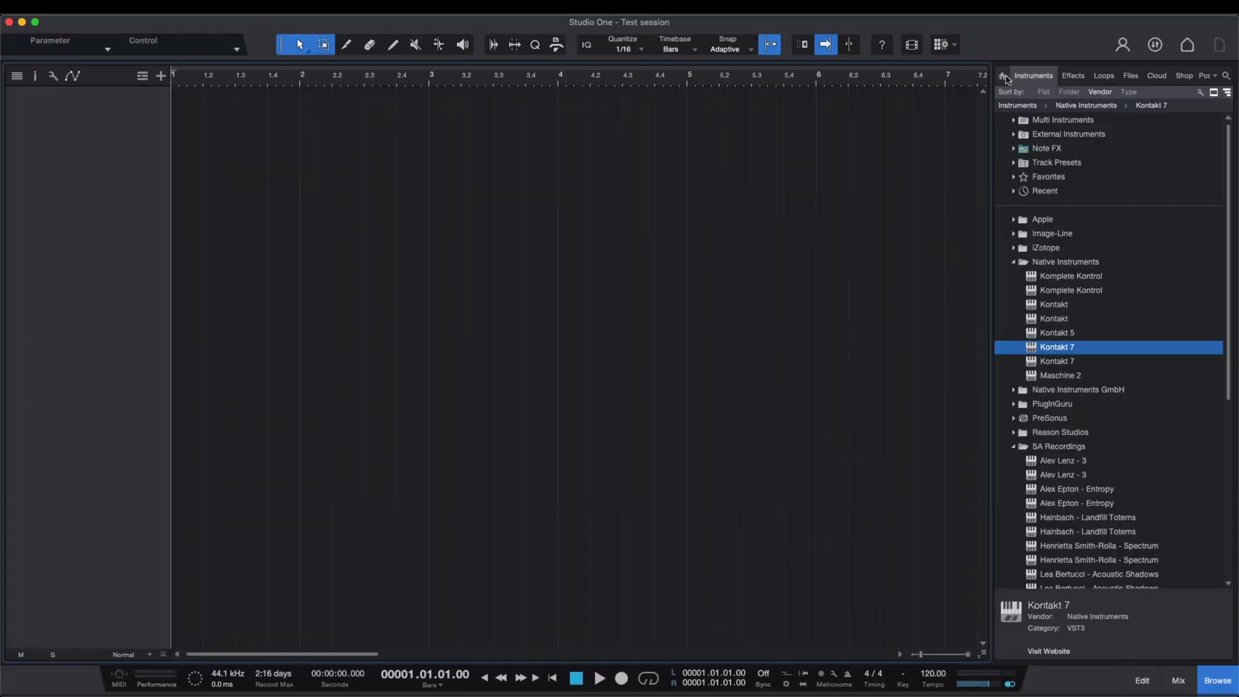
click(1002, 75)
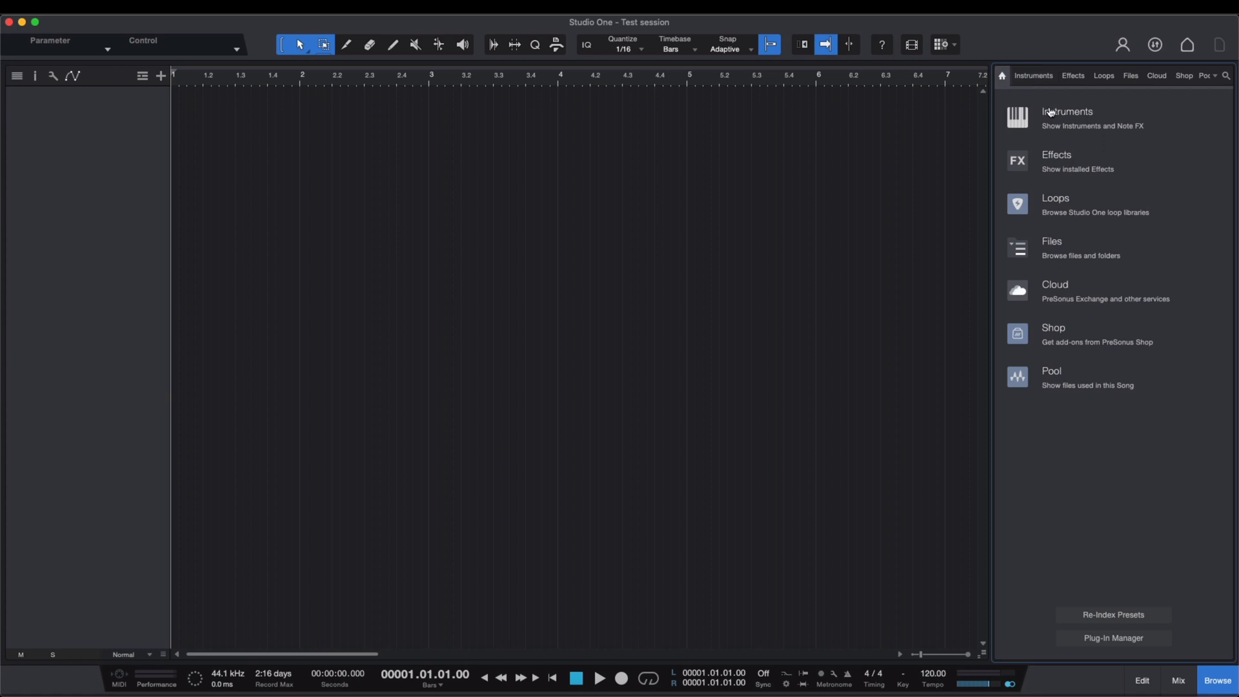
mouse_move(1067, 112)
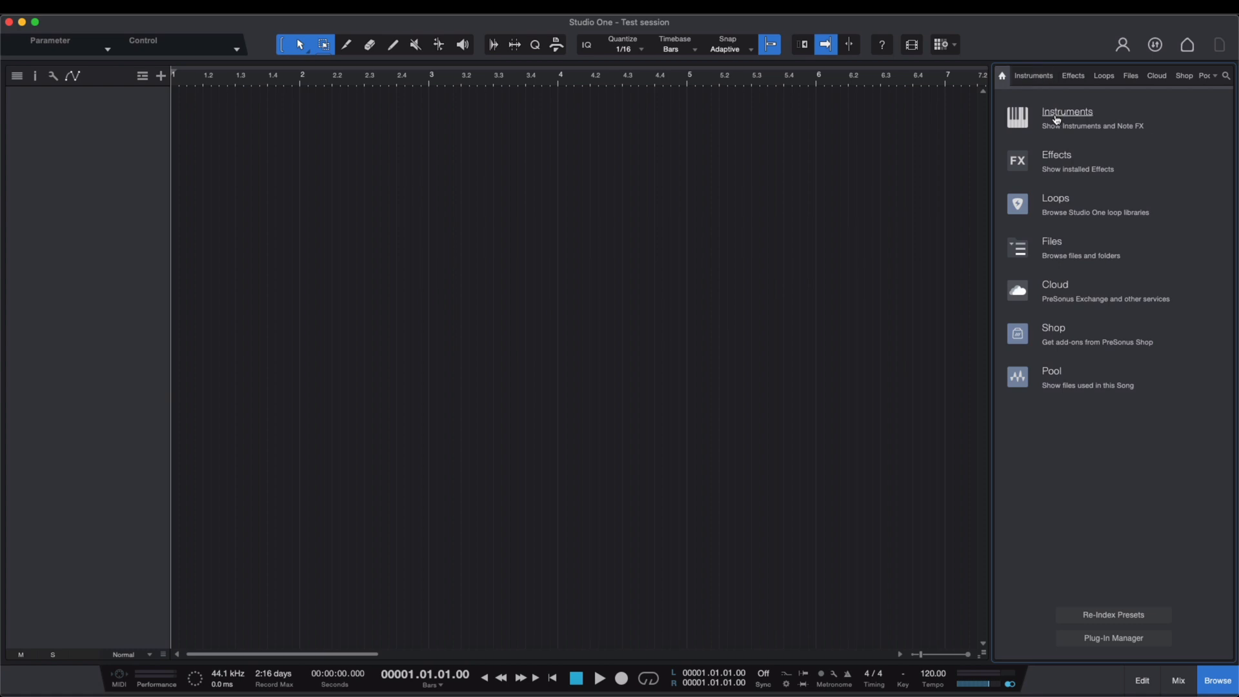
click(1067, 112)
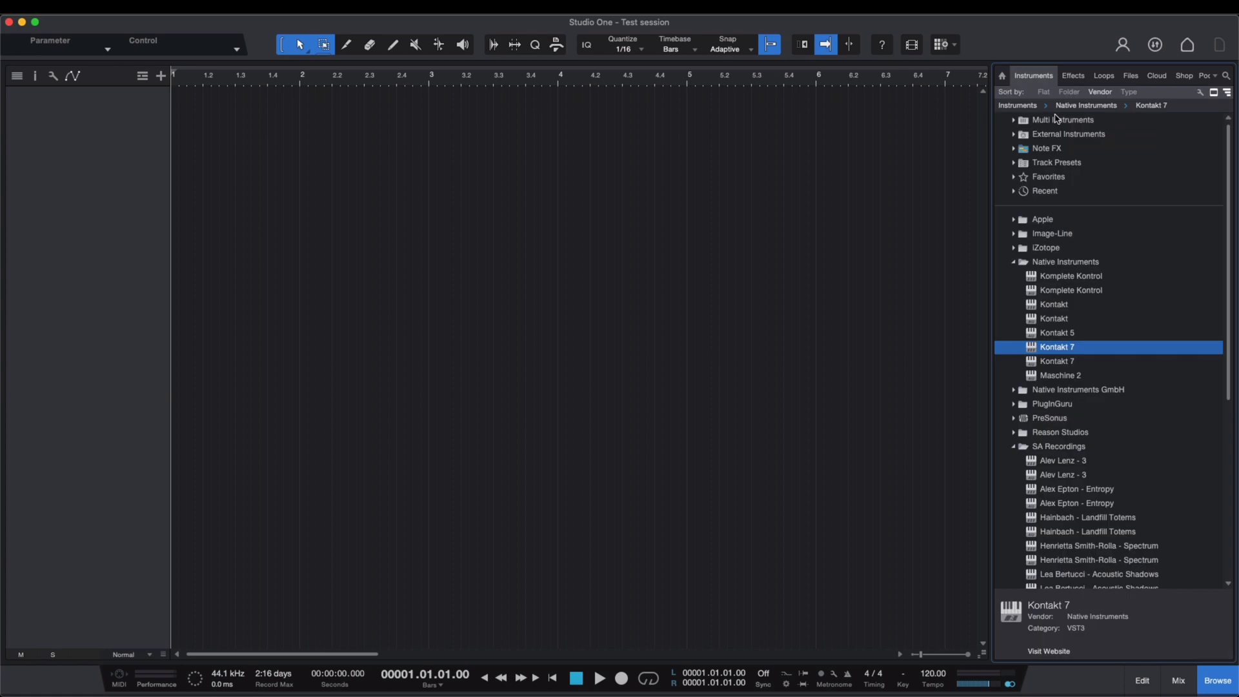
click(1043, 92)
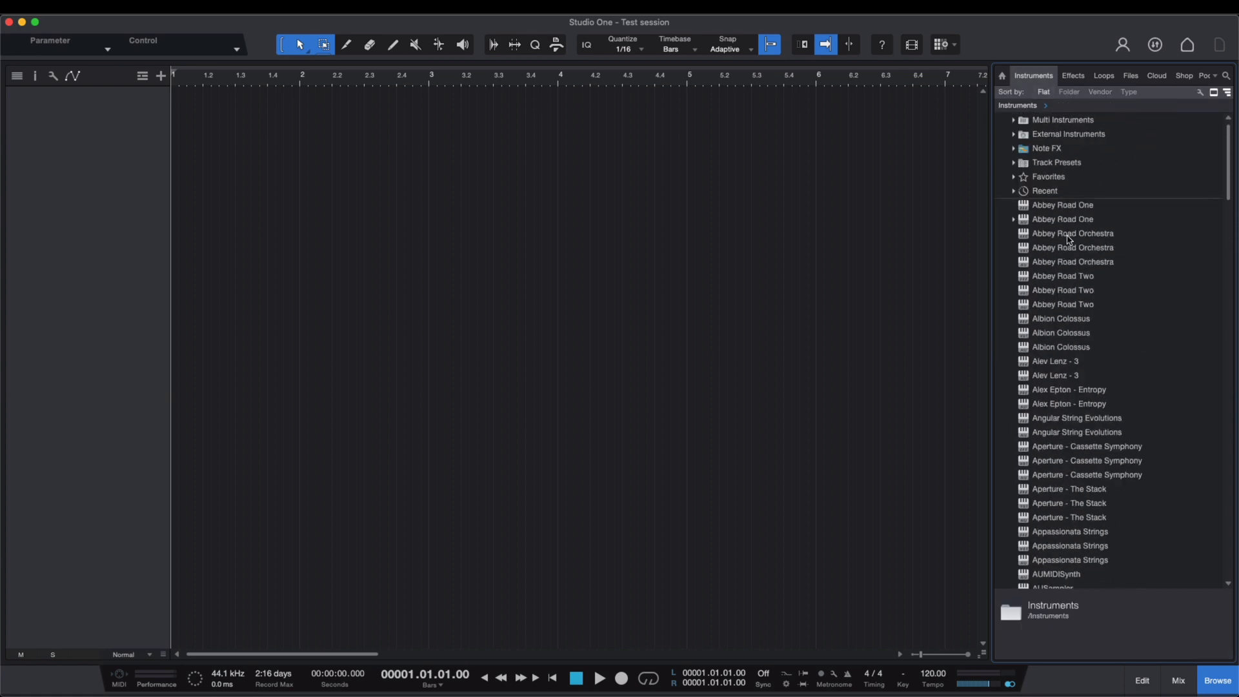
scroll(down, 3)
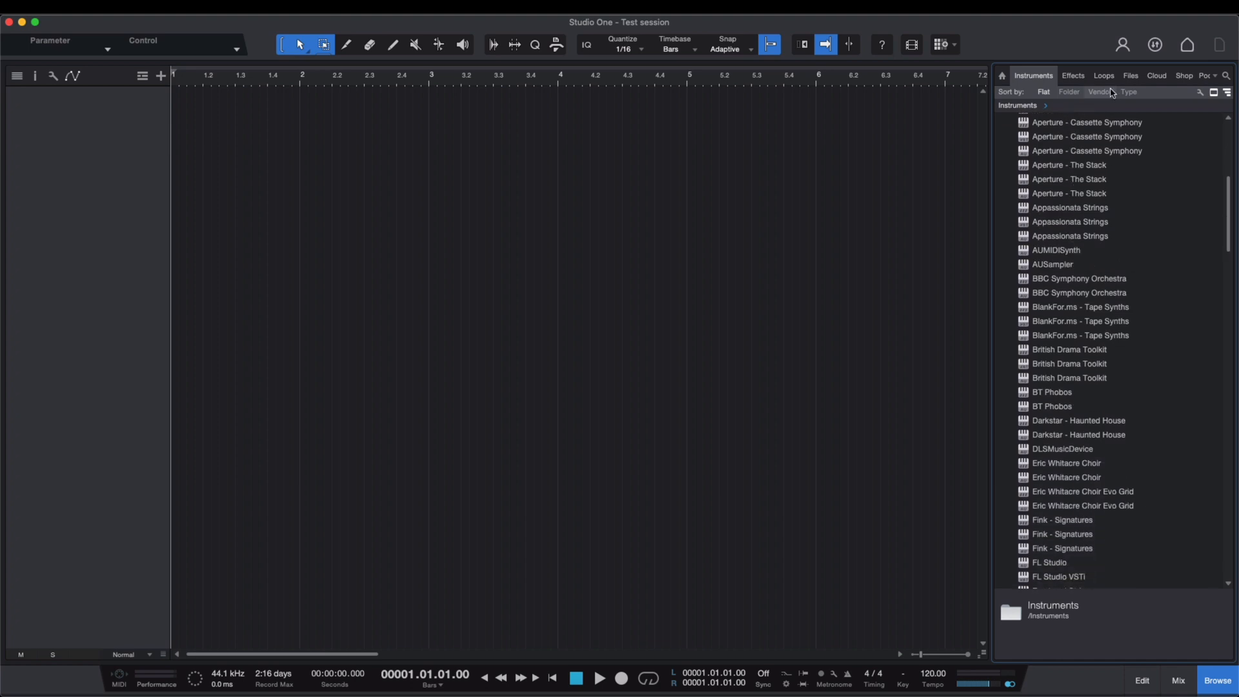
click(1098, 92)
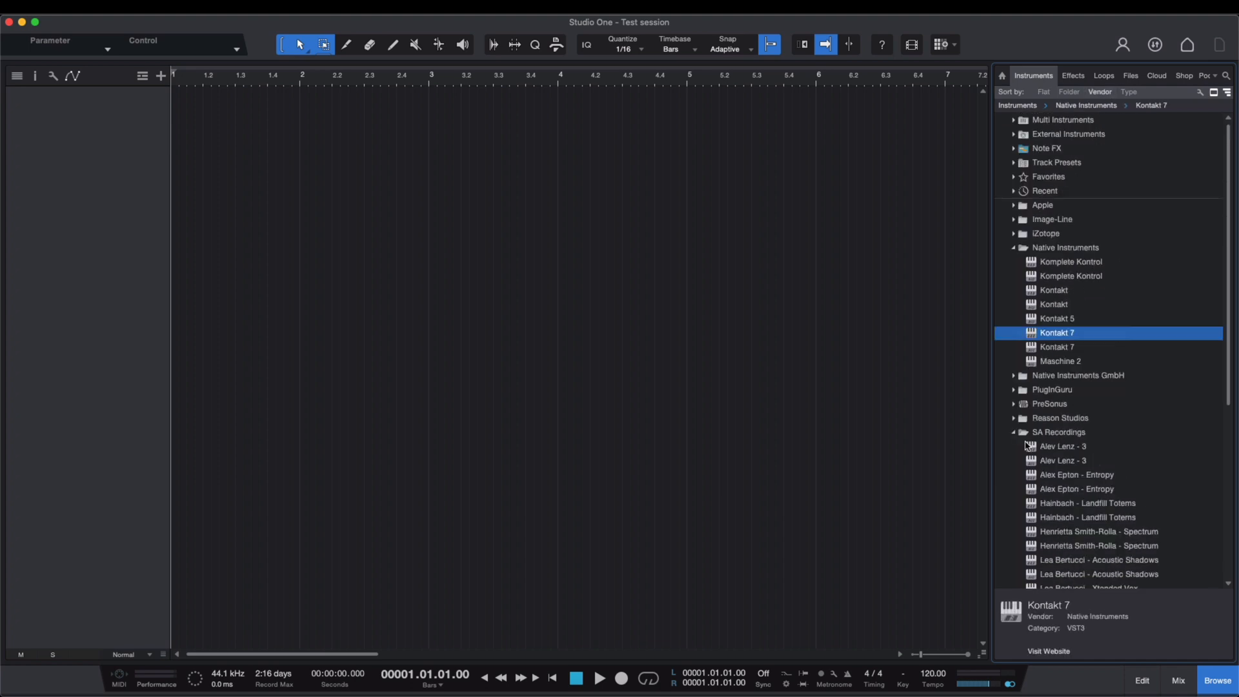
- Find Alev Lenz - 3 under SA Recordings and add it on a new instrument track
click(1024, 431)
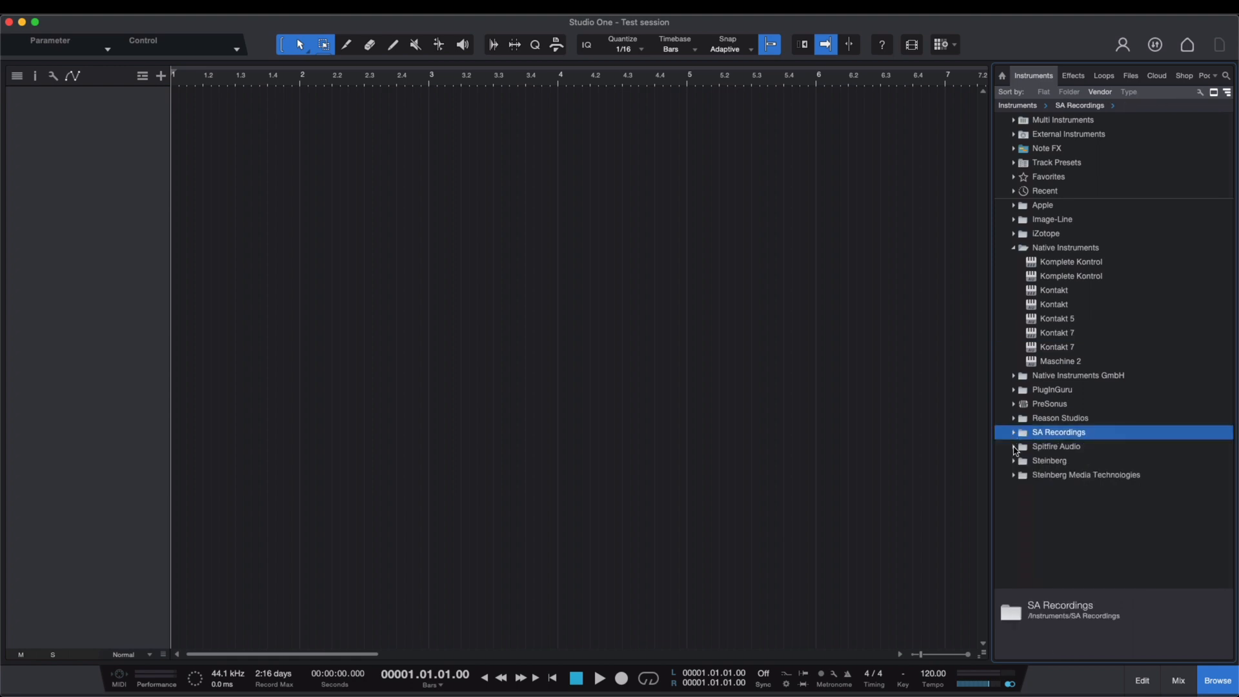
click(1056, 446)
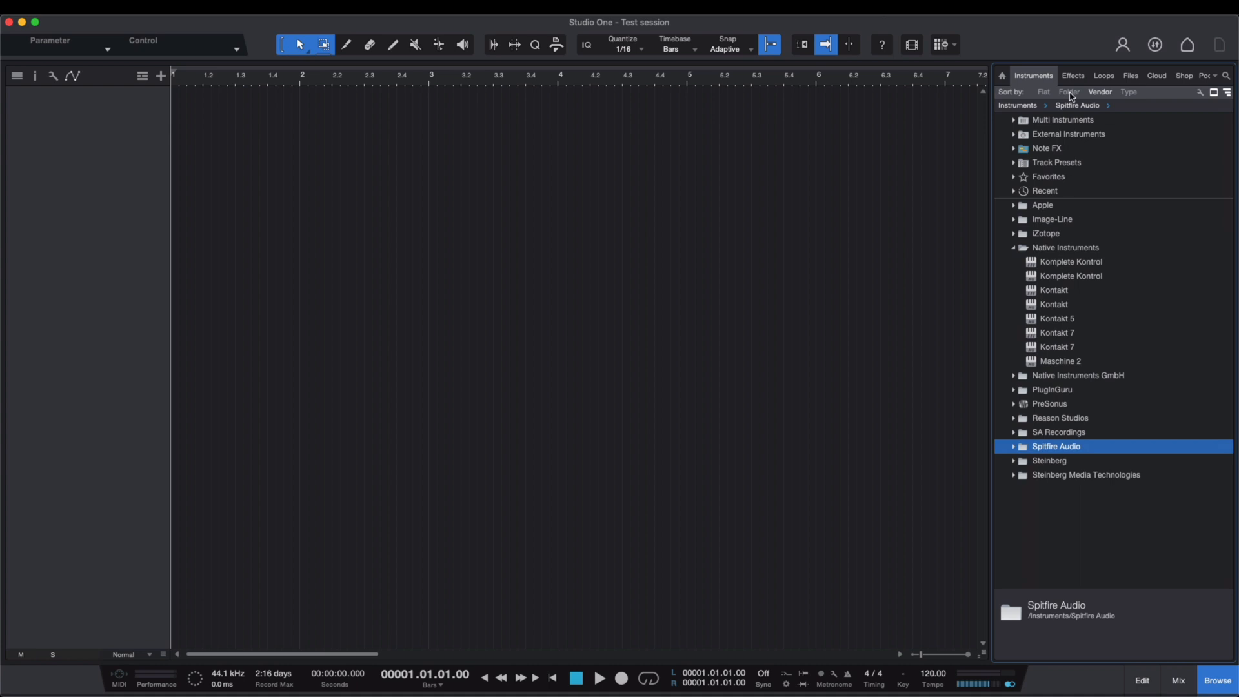
click(1043, 92)
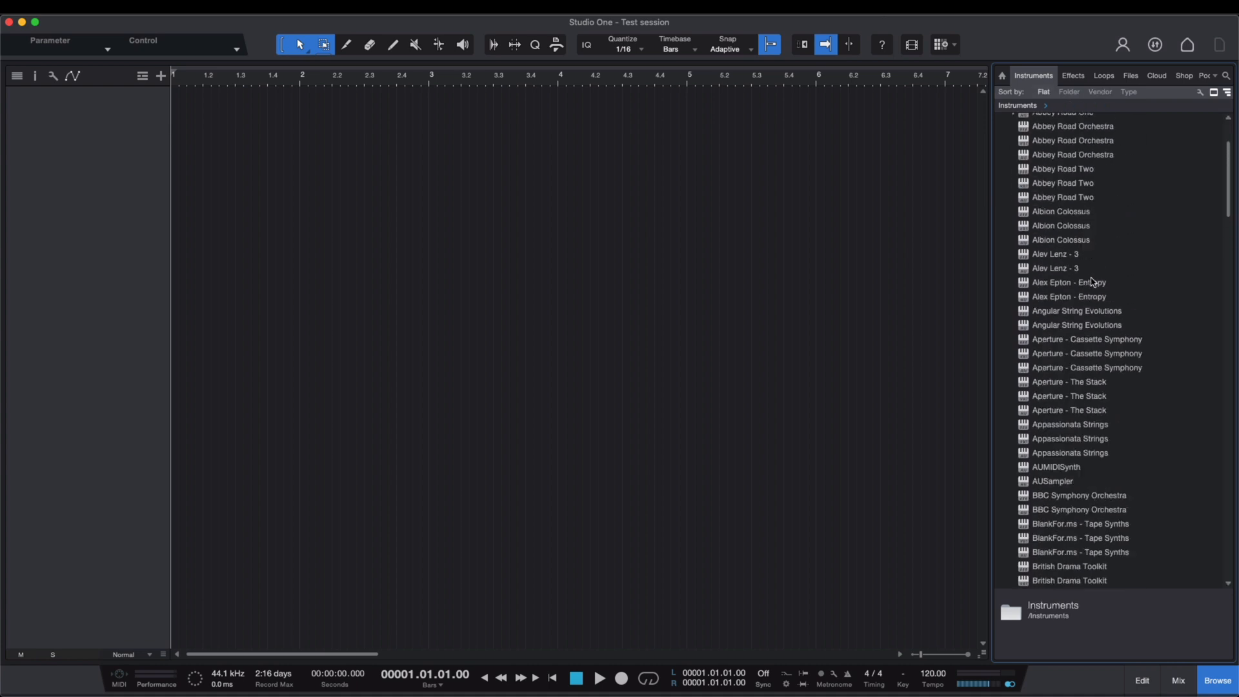
scroll(down, 3)
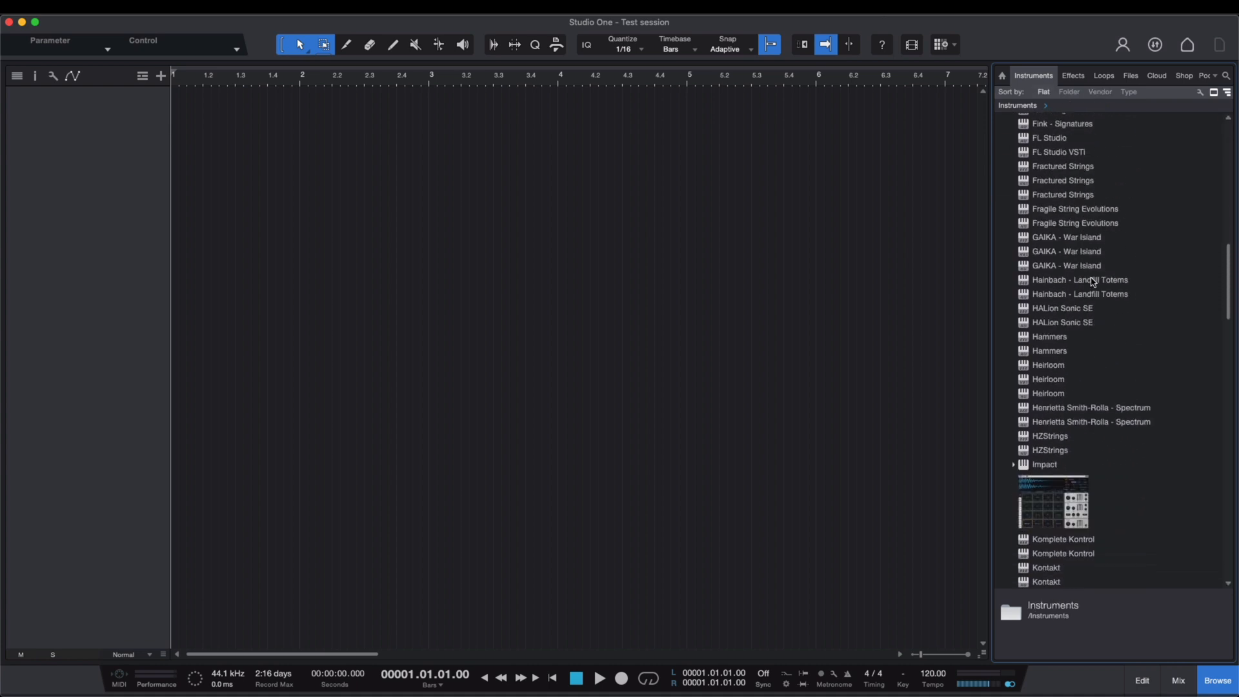
click(1099, 92)
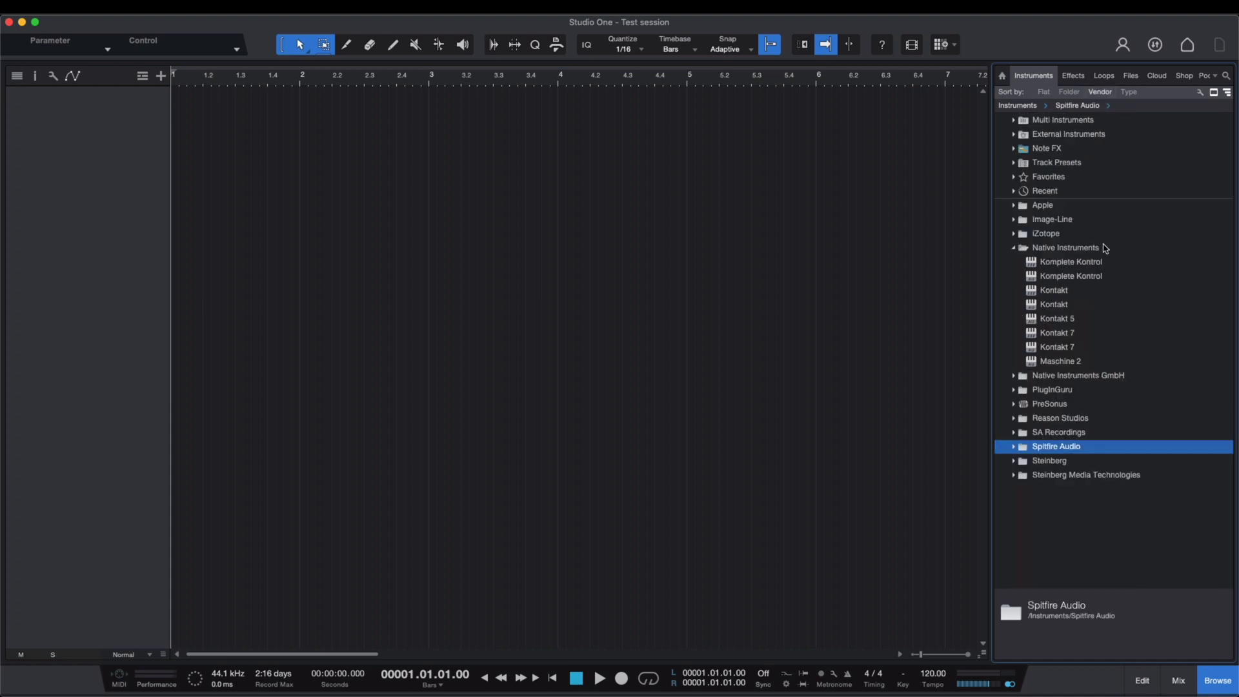
mouse_move(1081, 350)
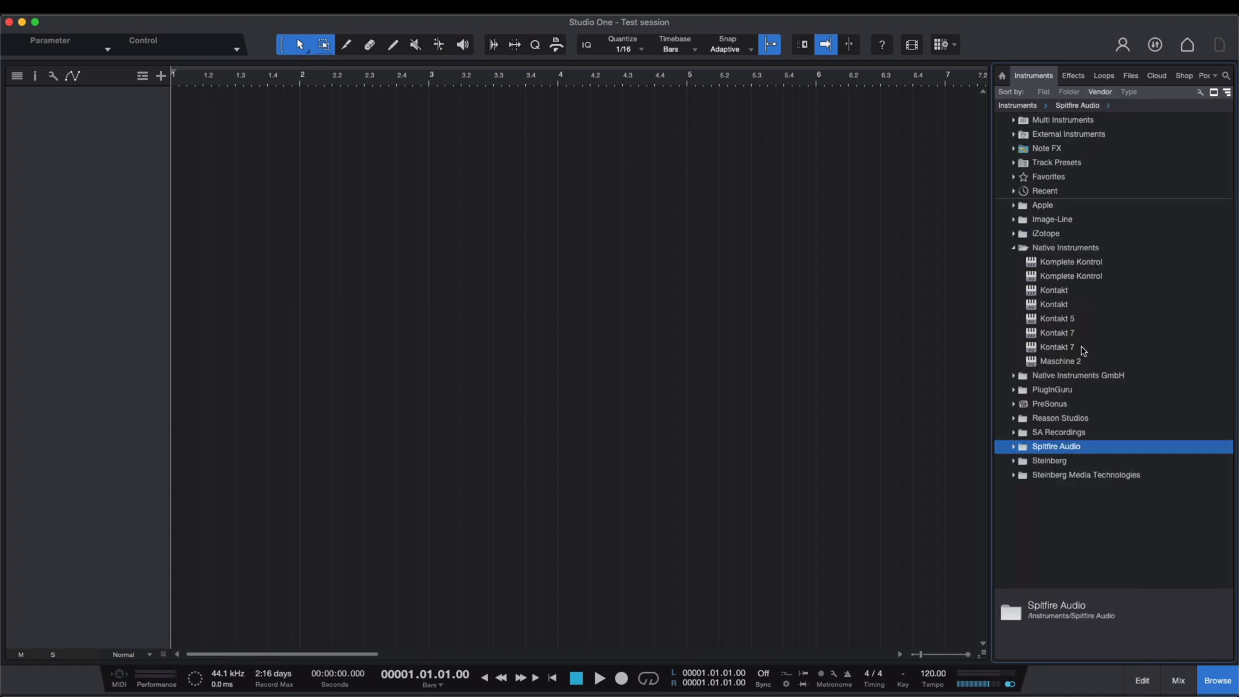
click(1059, 431)
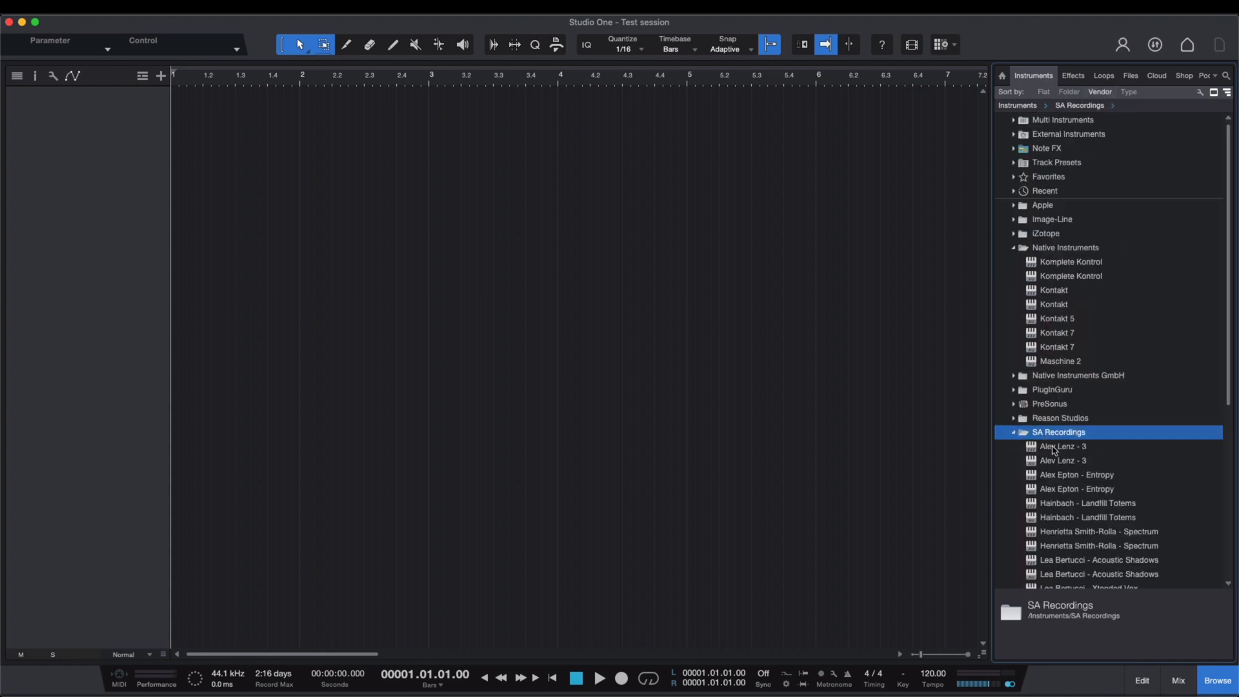
click(1063, 446)
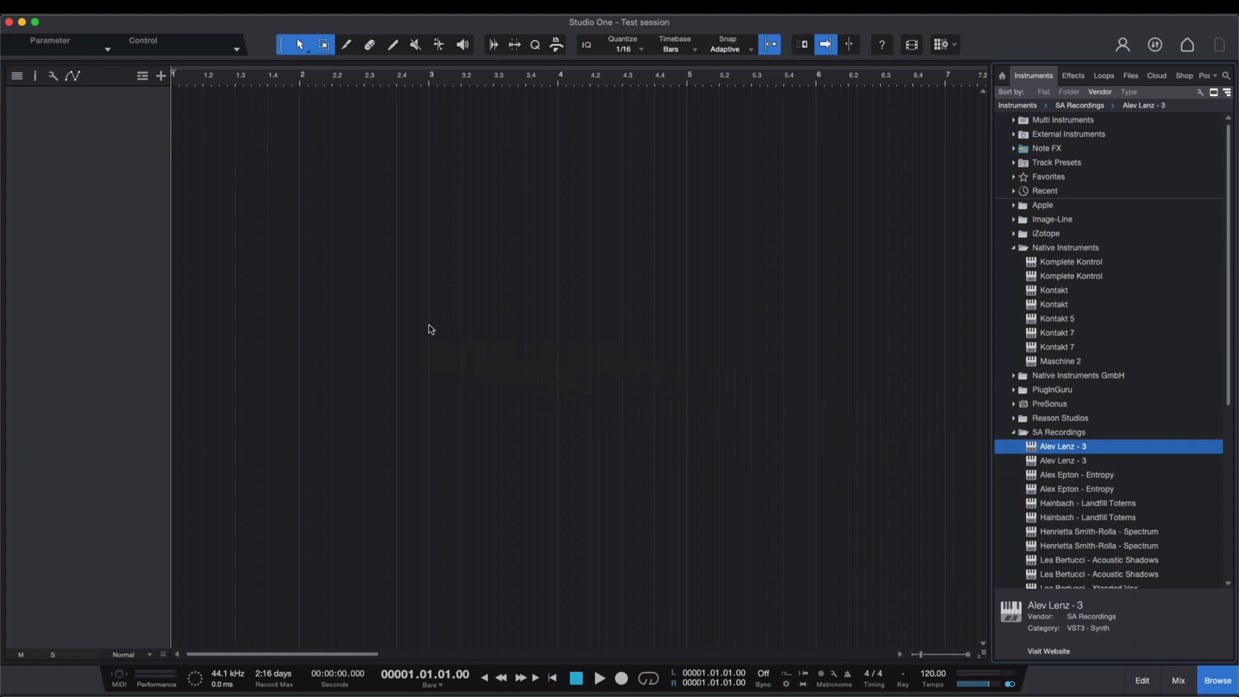
double_click(1062, 446)
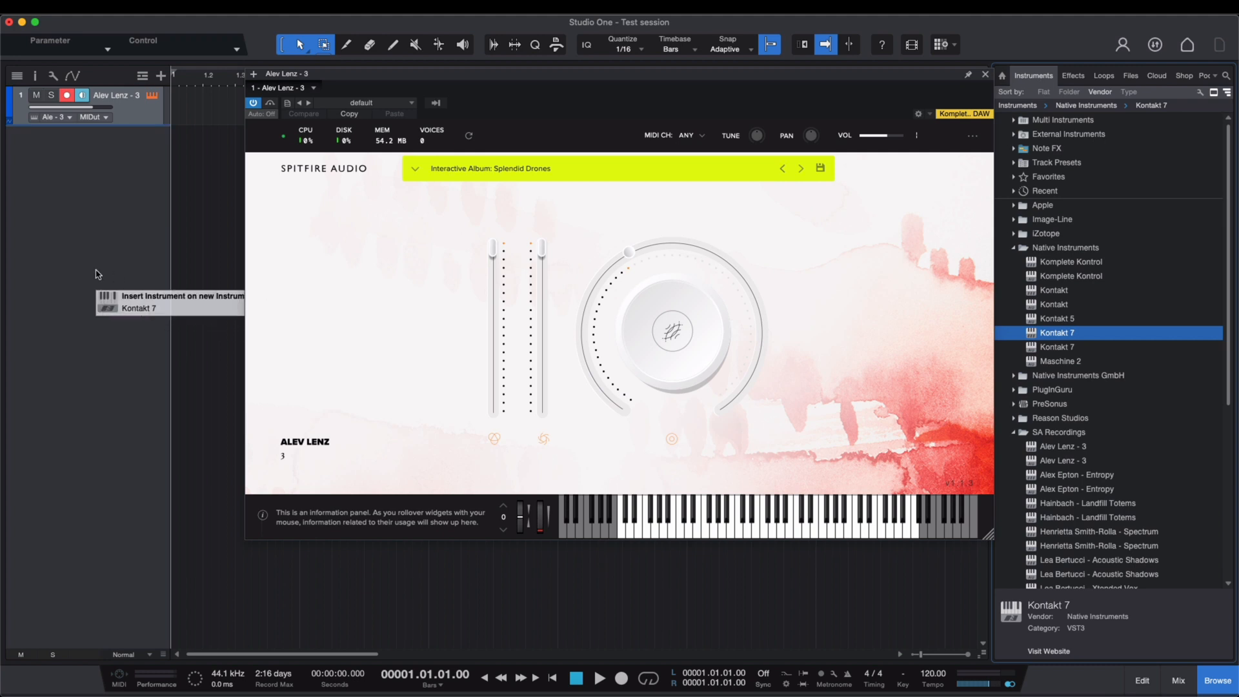
- Insert Kontakt 7 on a new instrument track and show its Spitfire library list
click(139, 307)
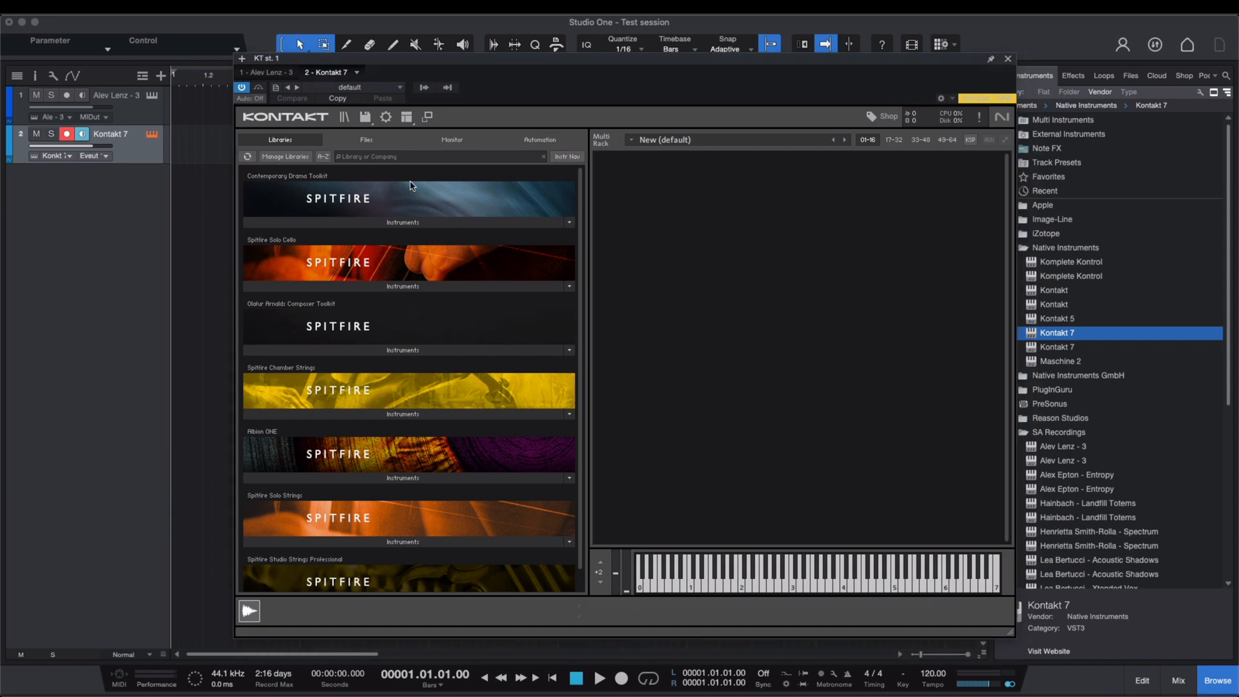
mouse_move(403, 222)
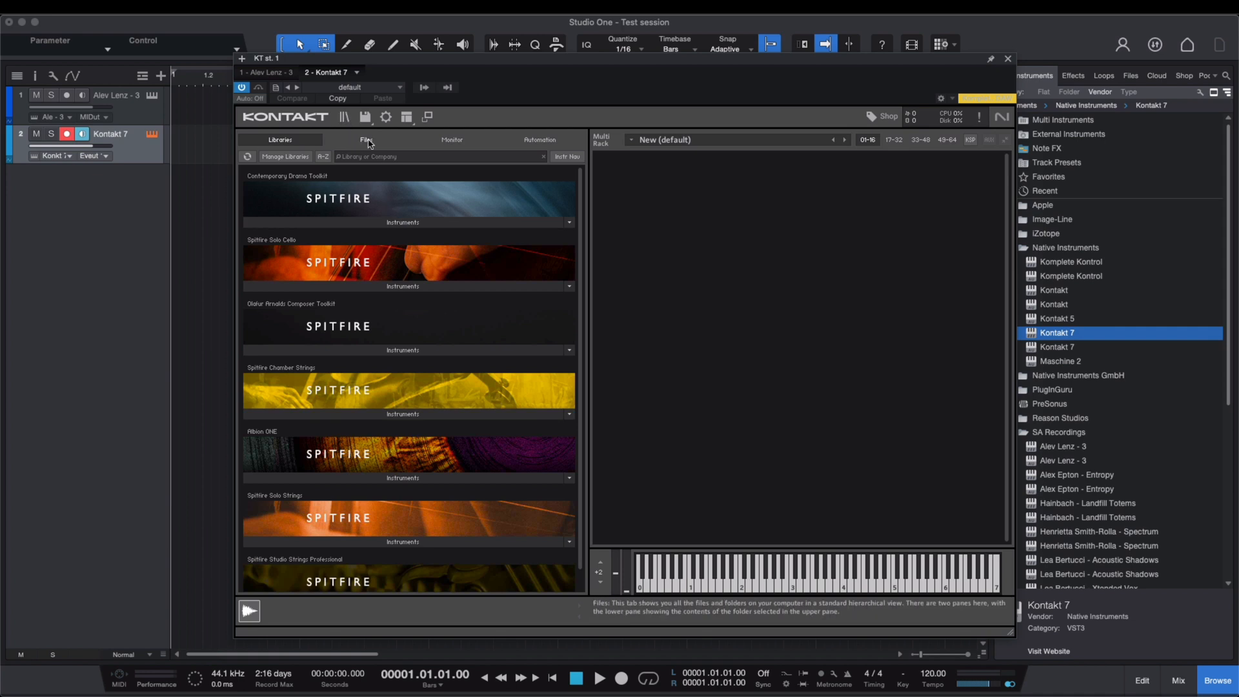
click(365, 140)
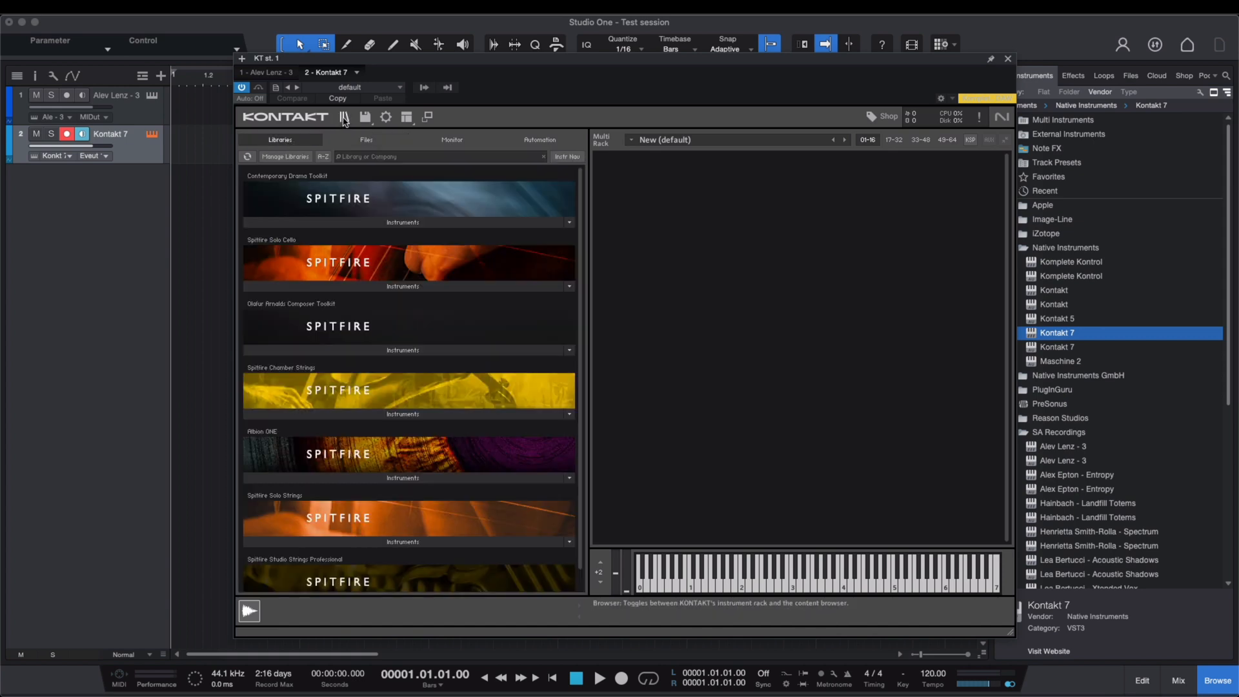
- Toggle Kontakt 7's browser and switch to the Files tab listing workspace drives
click(344, 117)
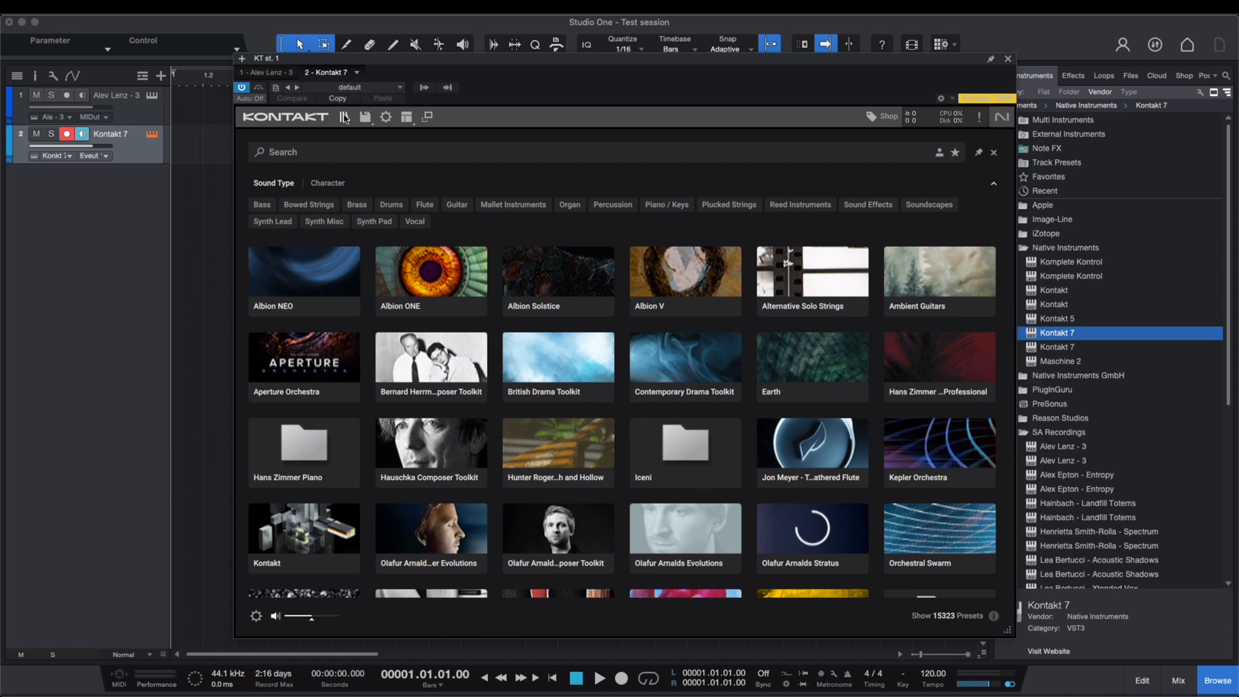
click(366, 140)
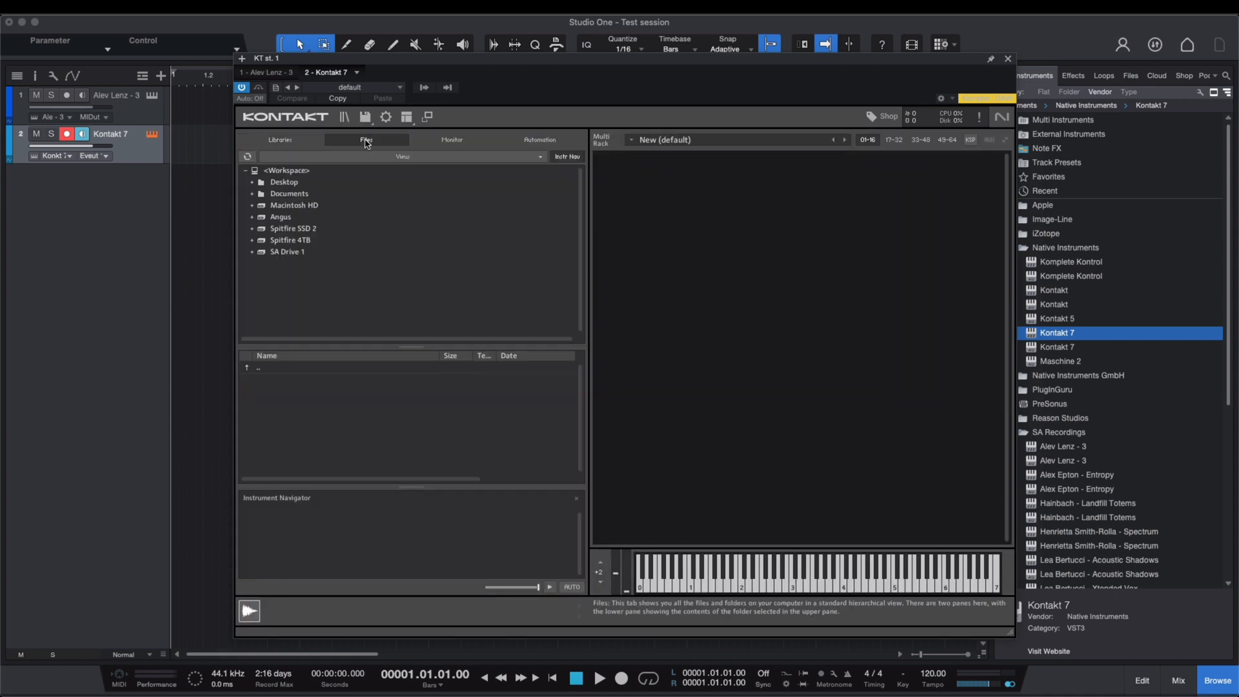